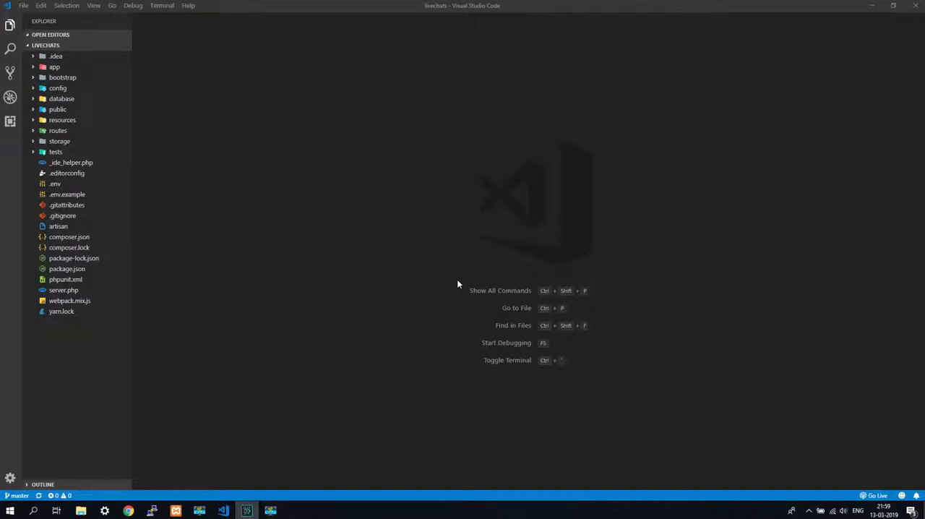
mouse_move(317, 309)
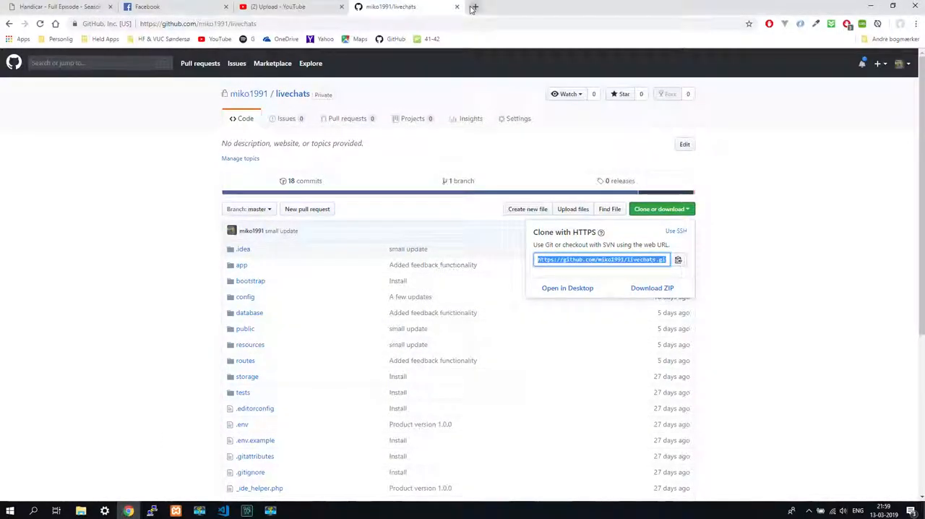
- Load livechats.fun in a new tab and go to Account > Login with credentials autofilled
click(474, 7)
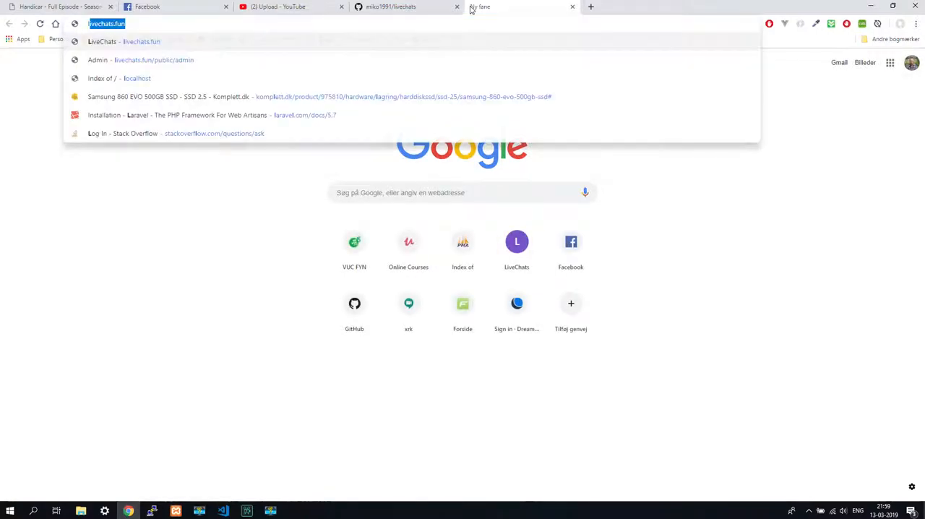
key(Return)
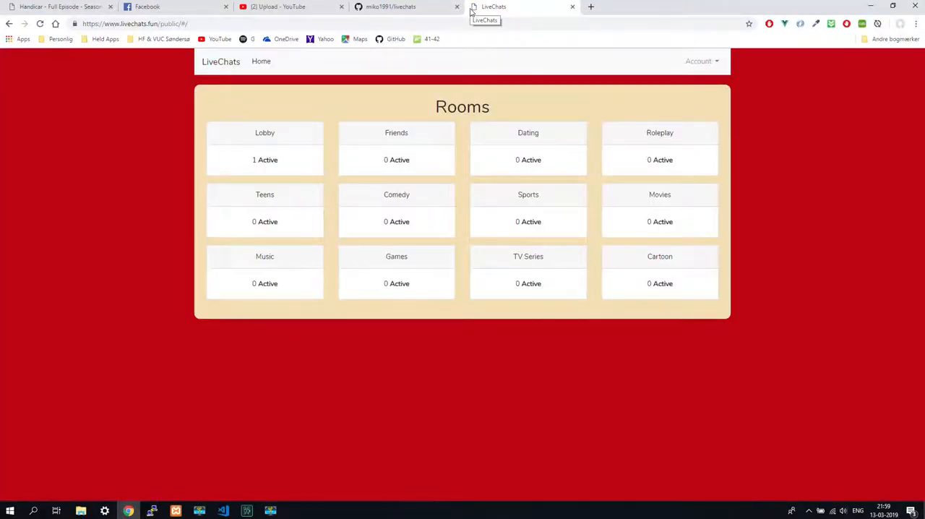
click(699, 61)
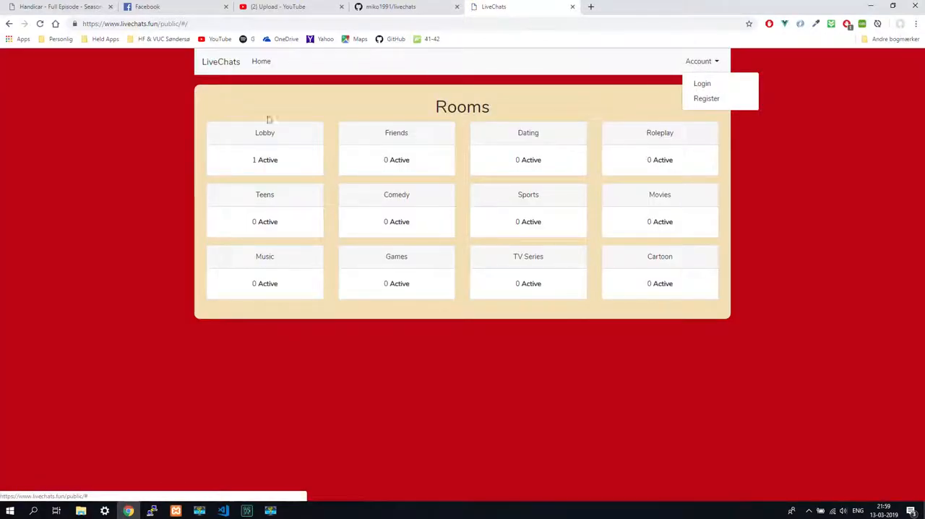
click(703, 83)
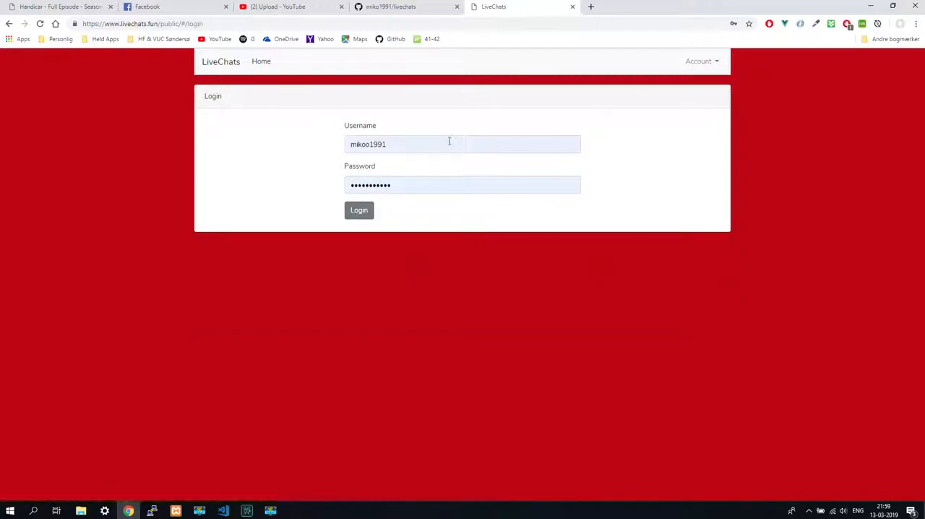
- Log in, send 'hello' in the Lobby room, then go Home to the Rooms page
click(359, 210)
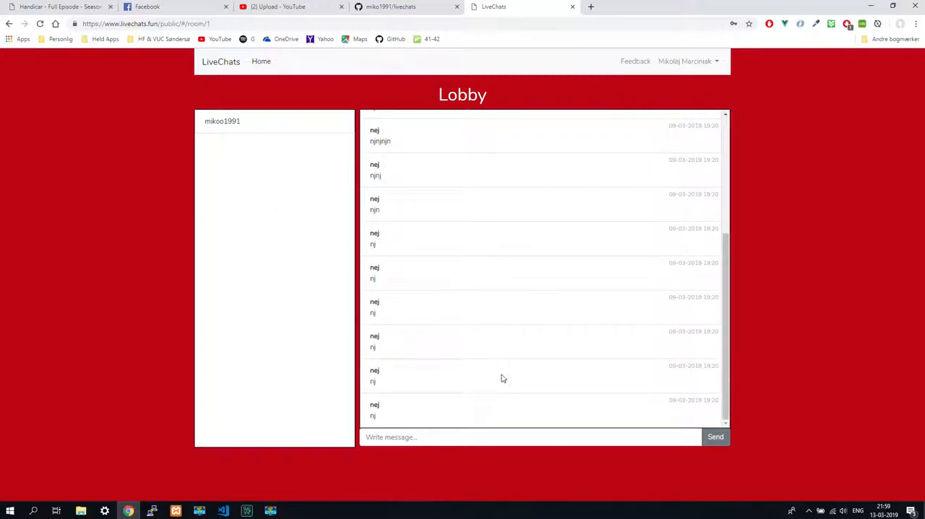
click(511, 437)
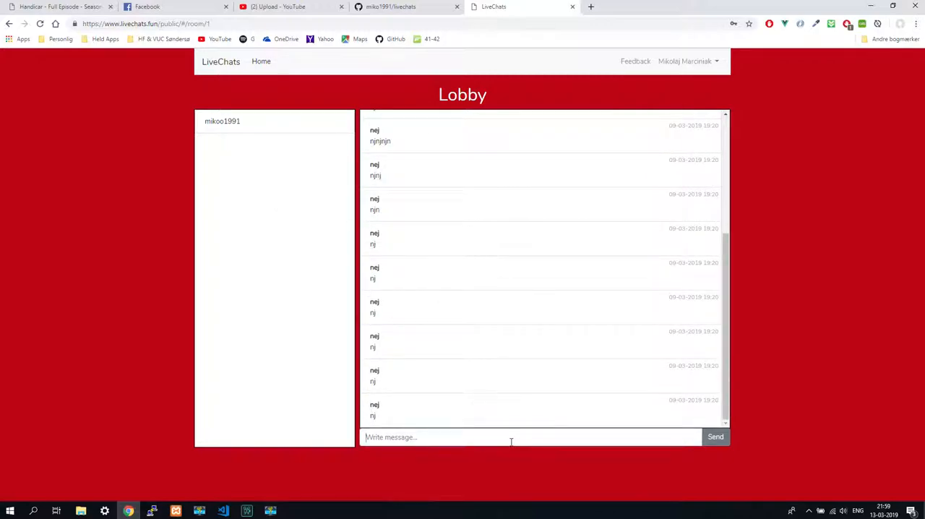
text(hell)
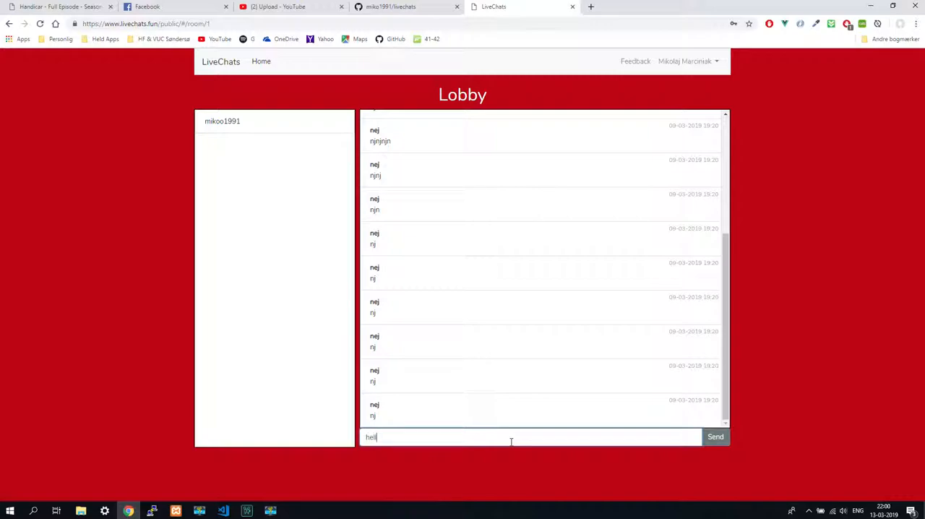
click(715, 437)
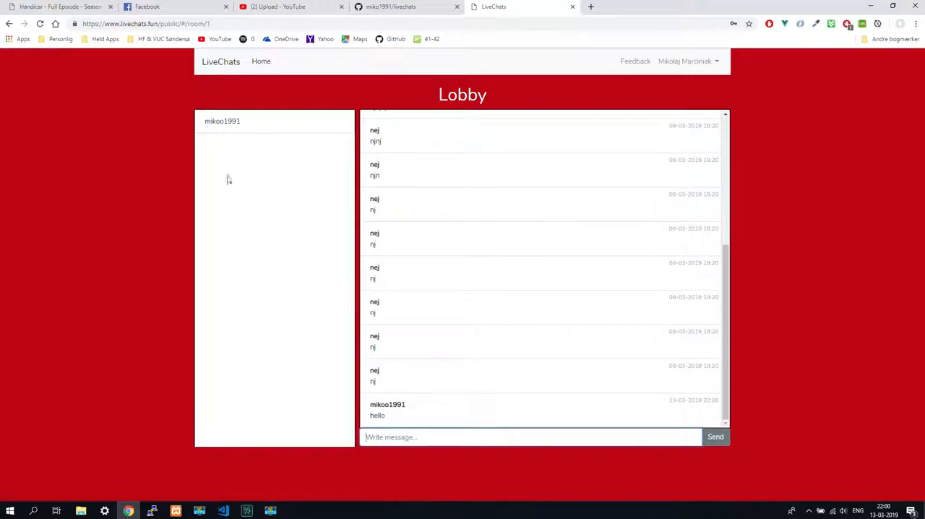
mouse_move(512, 390)
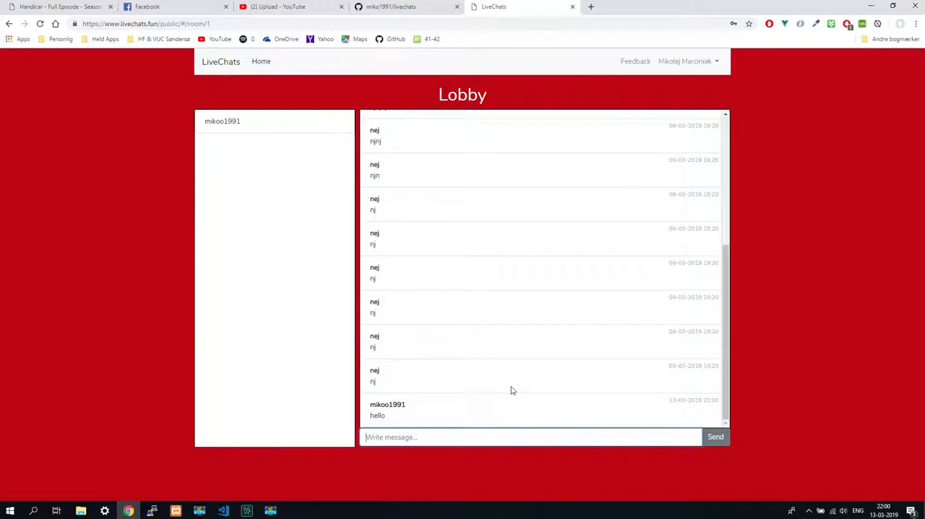
click(261, 61)
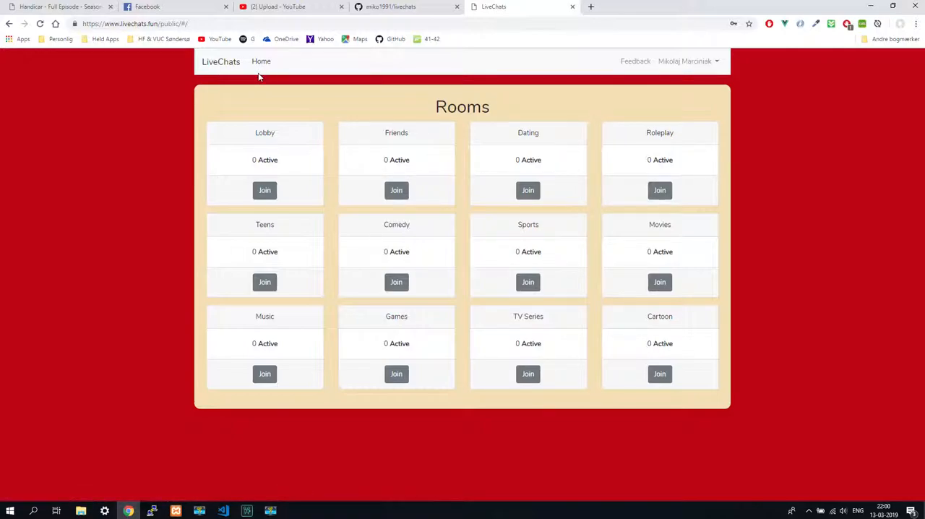
mouse_move(252, 85)
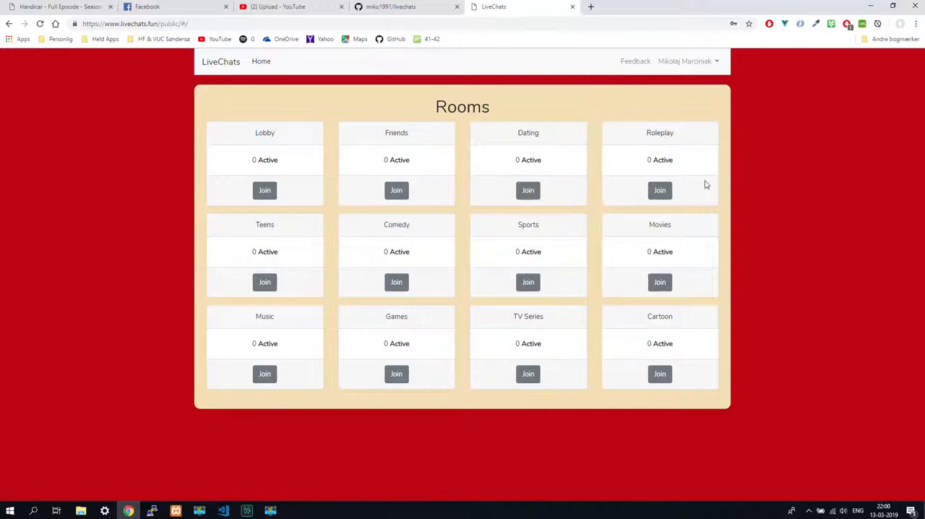
mouse_move(281, 105)
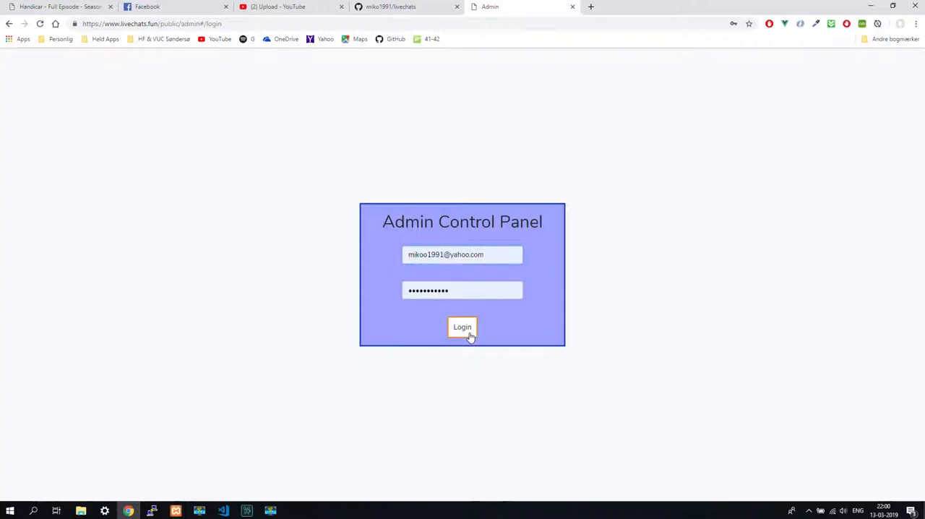
- Log in to the admin panel, page Users to the last page, then open Rooms
click(462, 327)
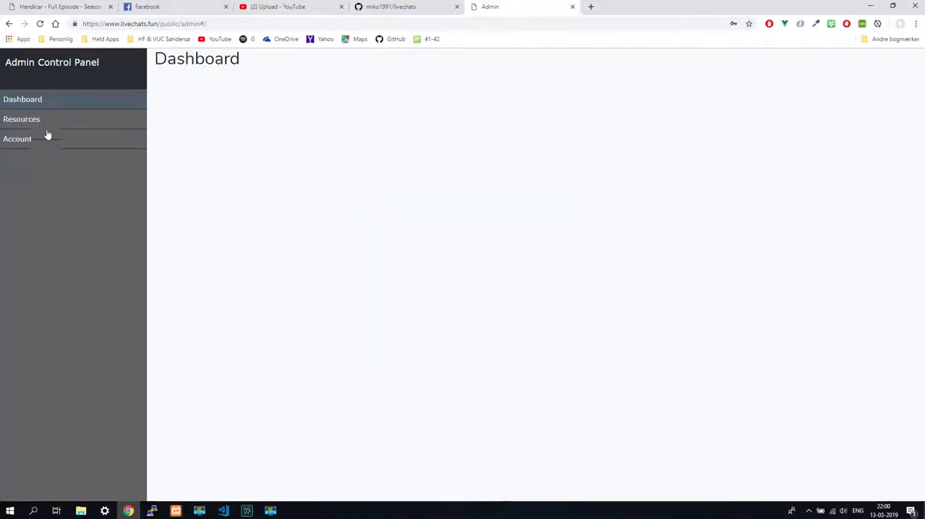
click(20, 119)
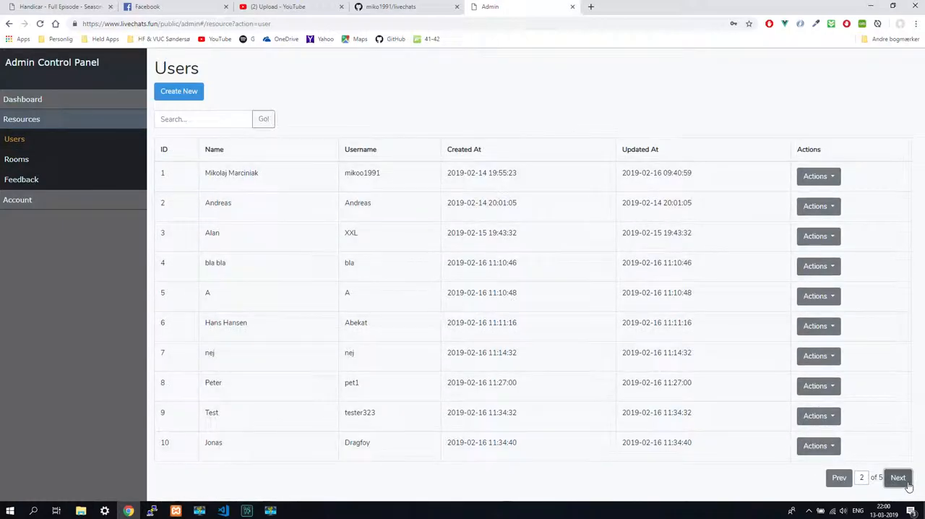
click(898, 478)
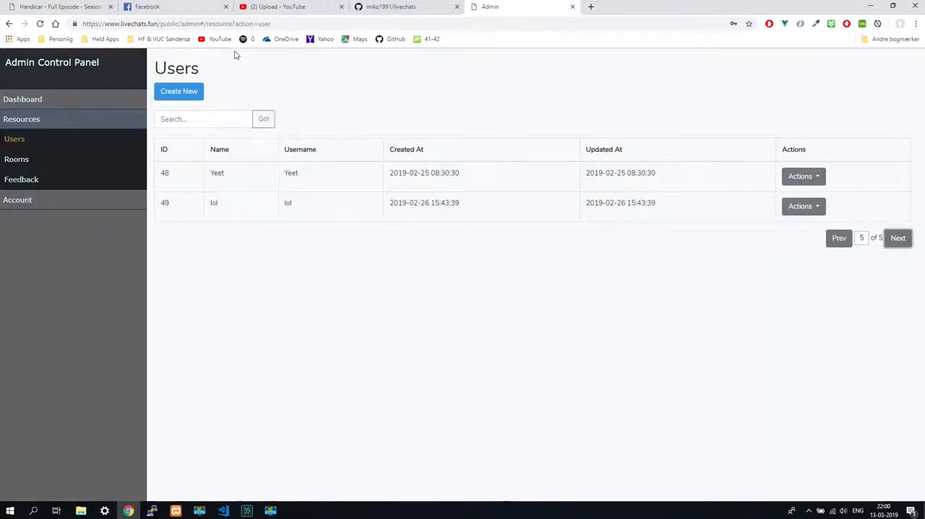
click(16, 159)
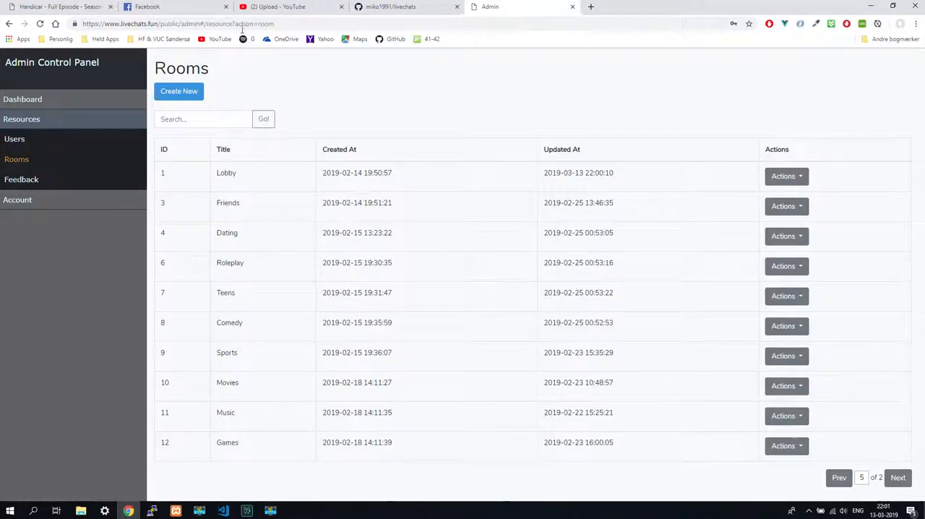
mouse_move(244, 39)
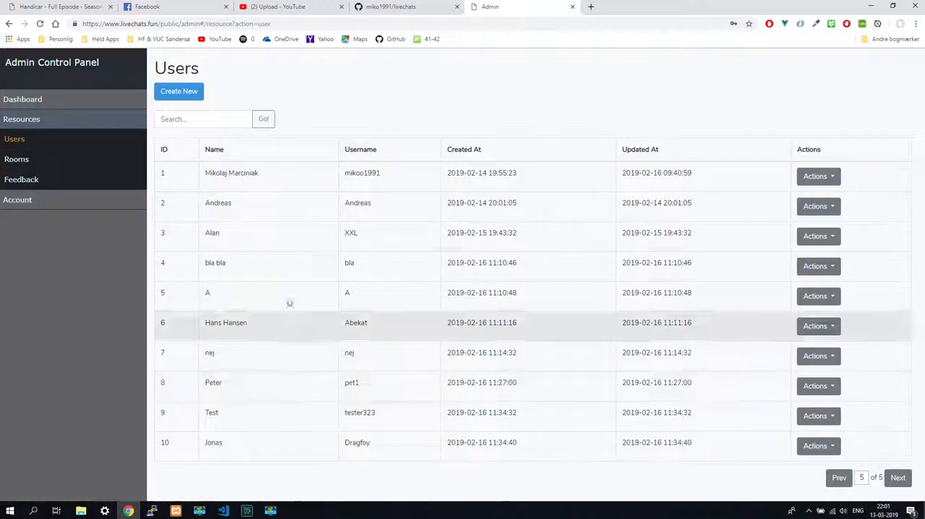
- Open and close the Create user and Edit user forms for user ID 1
click(178, 91)
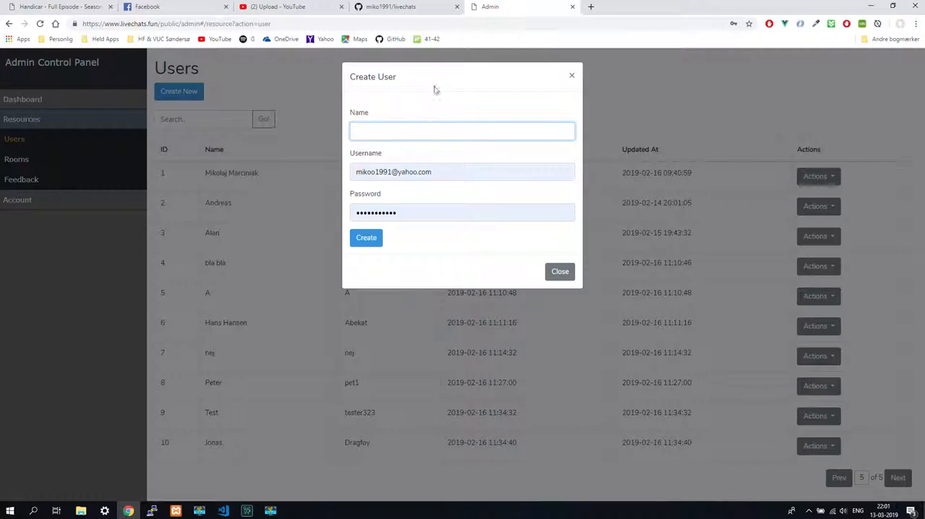
click(560, 271)
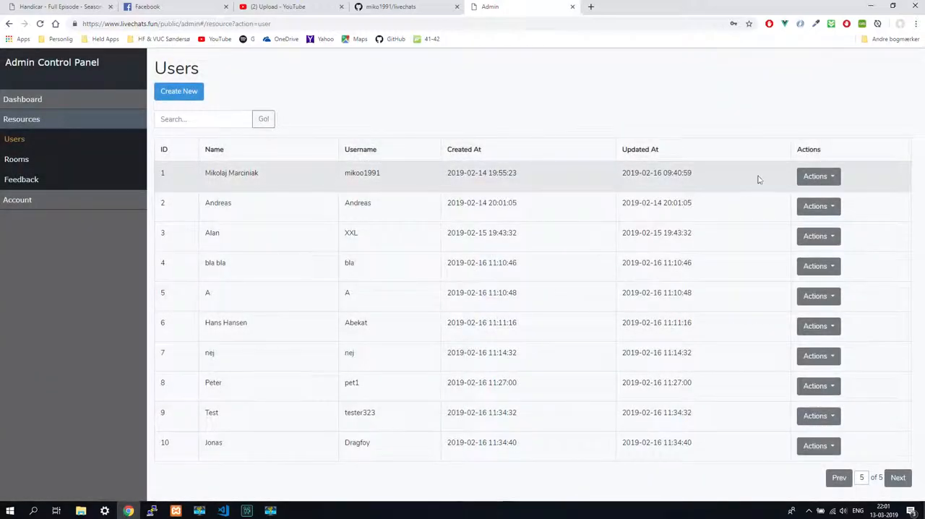
click(815, 175)
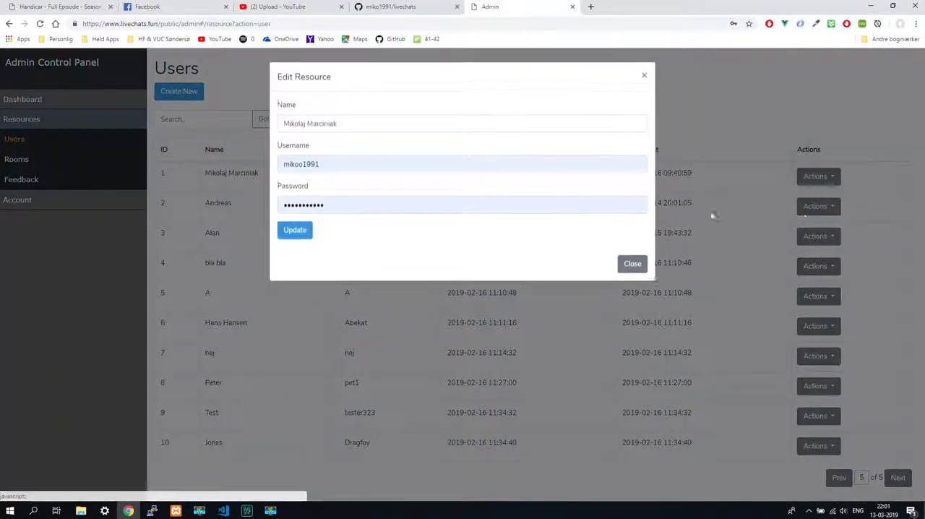
click(632, 263)
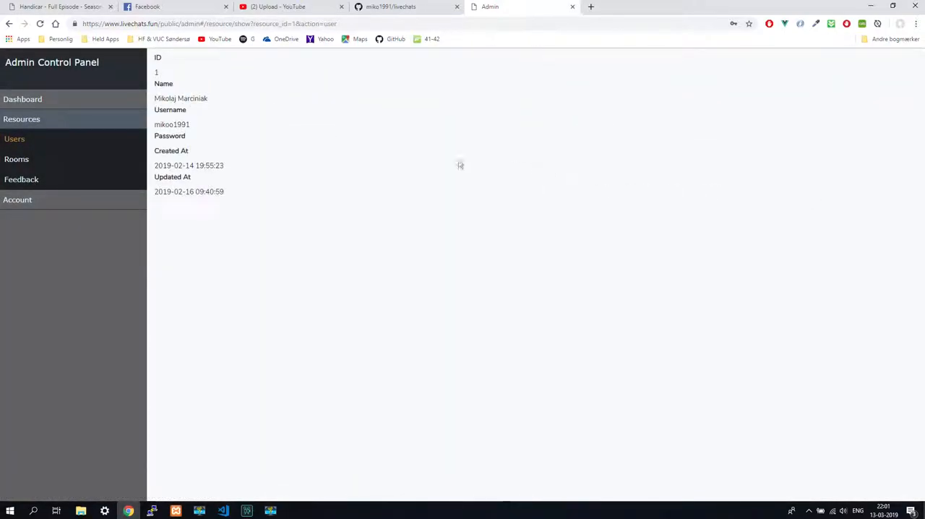
mouse_move(165, 151)
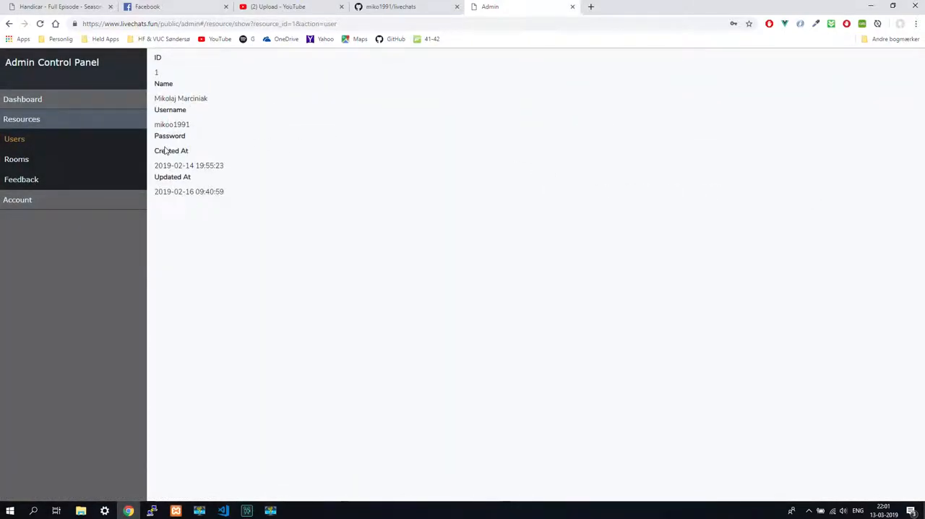
mouse_move(200, 201)
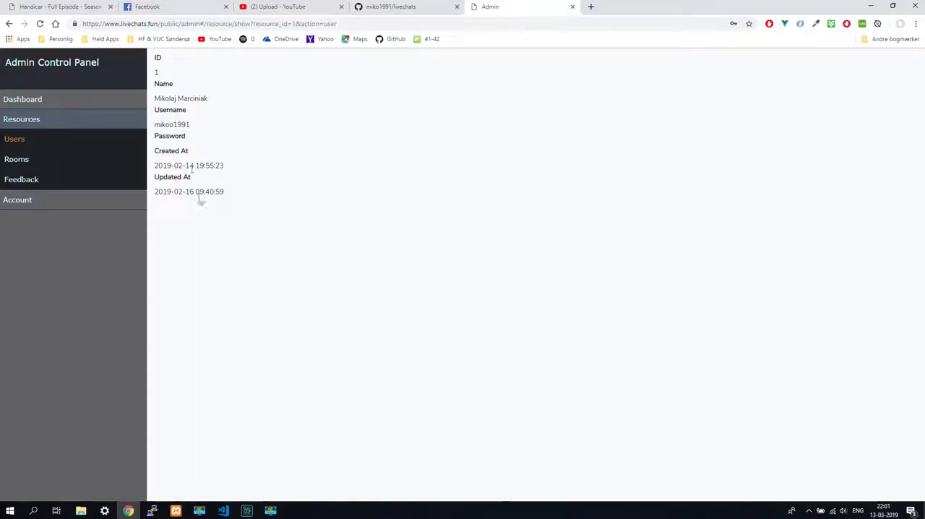
- View the Lobby room's details, then open the empty Feedback resource list
click(16, 159)
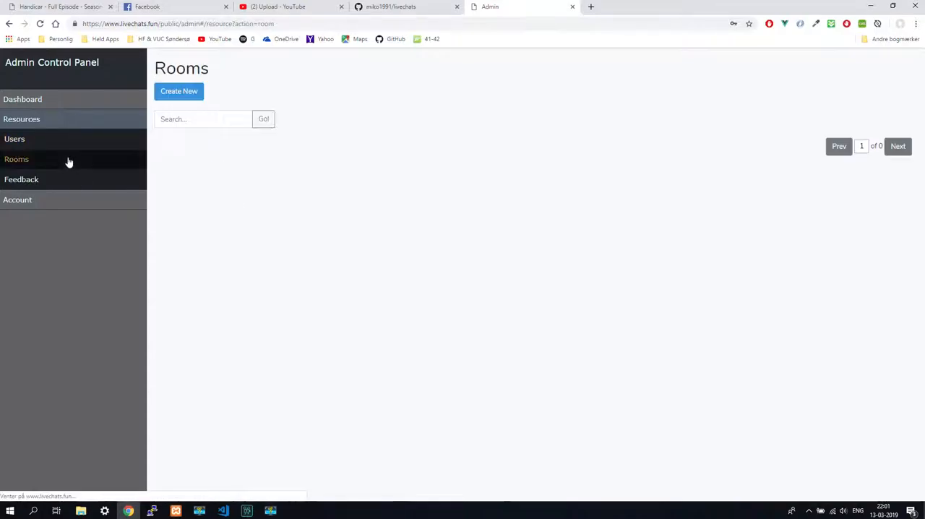
click(786, 175)
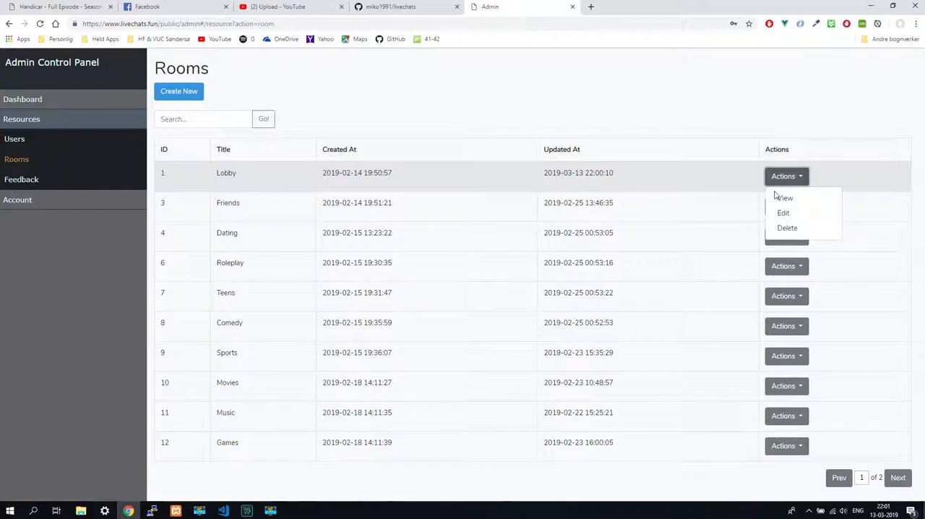
click(785, 197)
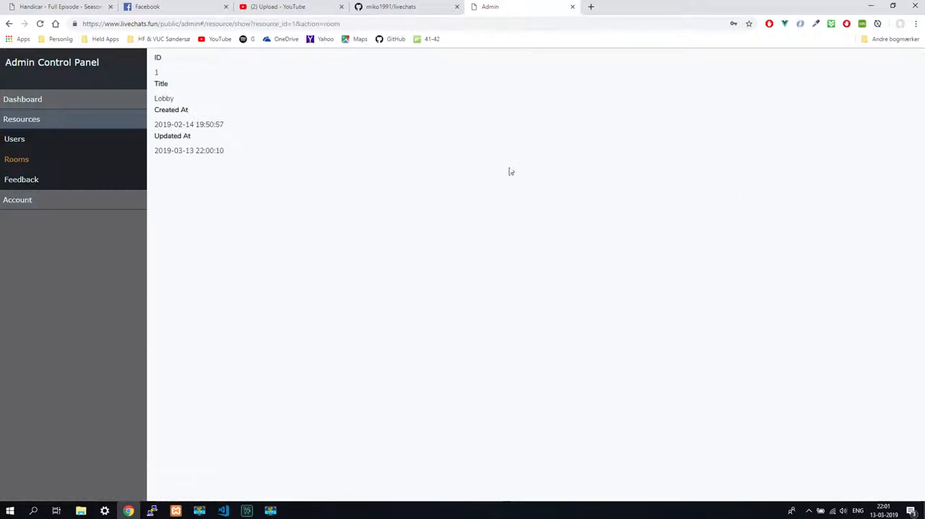
click(21, 180)
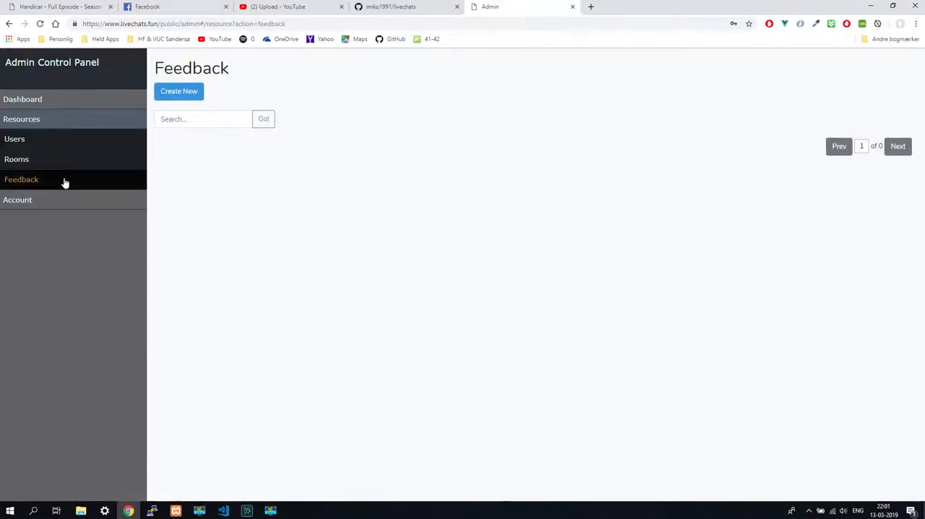
mouse_move(853, 179)
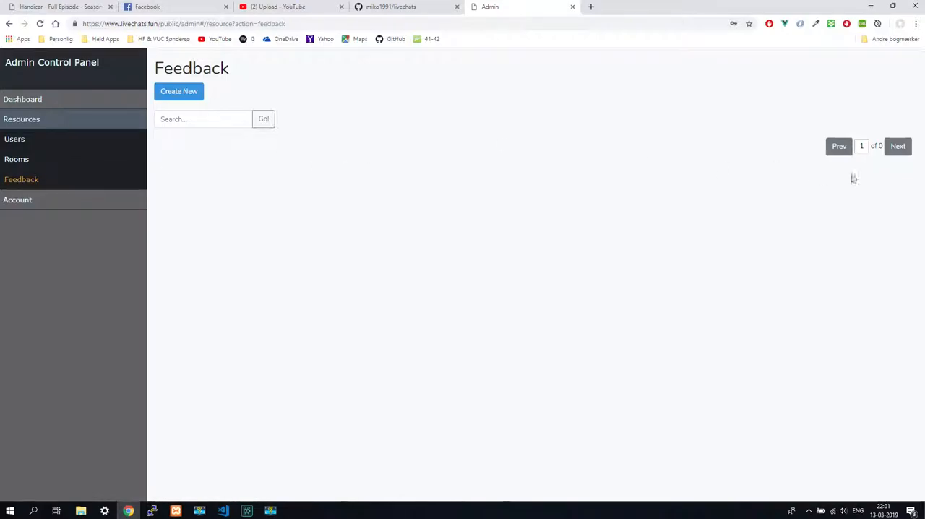
click(862, 146)
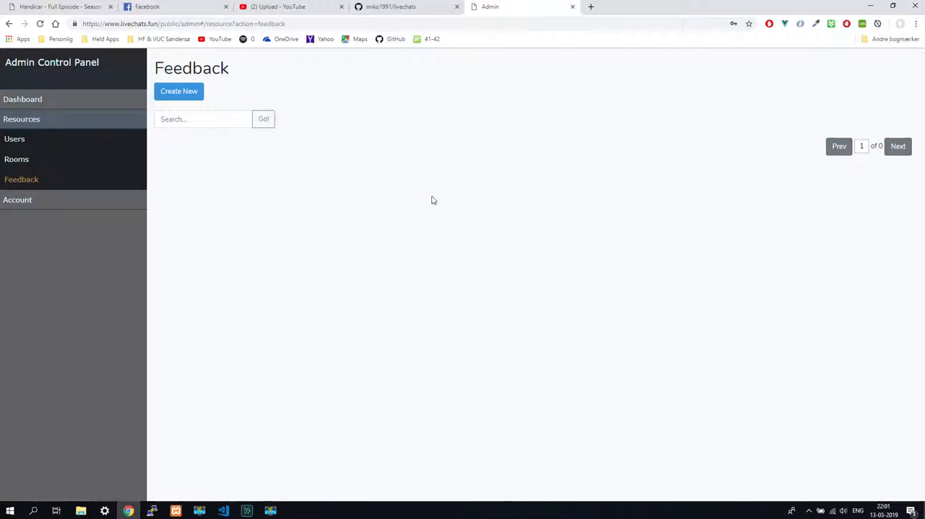
mouse_move(311, 91)
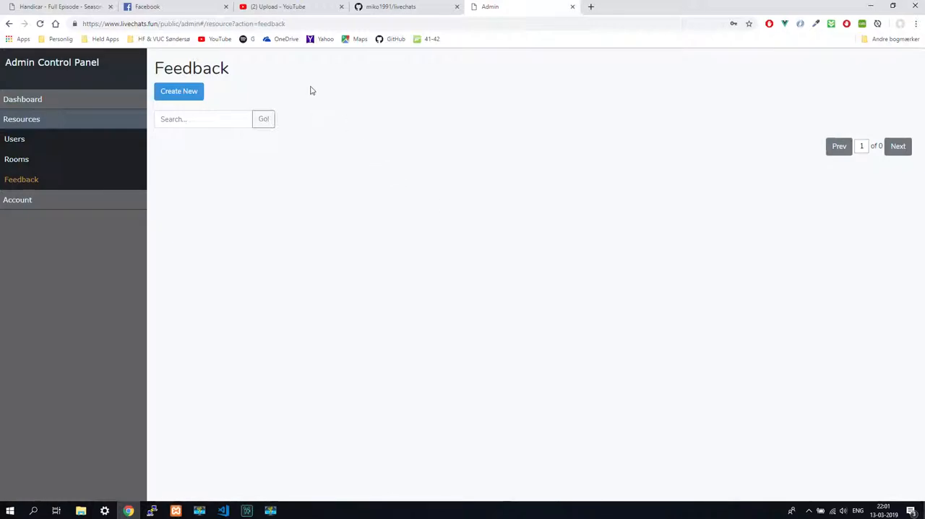
mouse_move(303, 83)
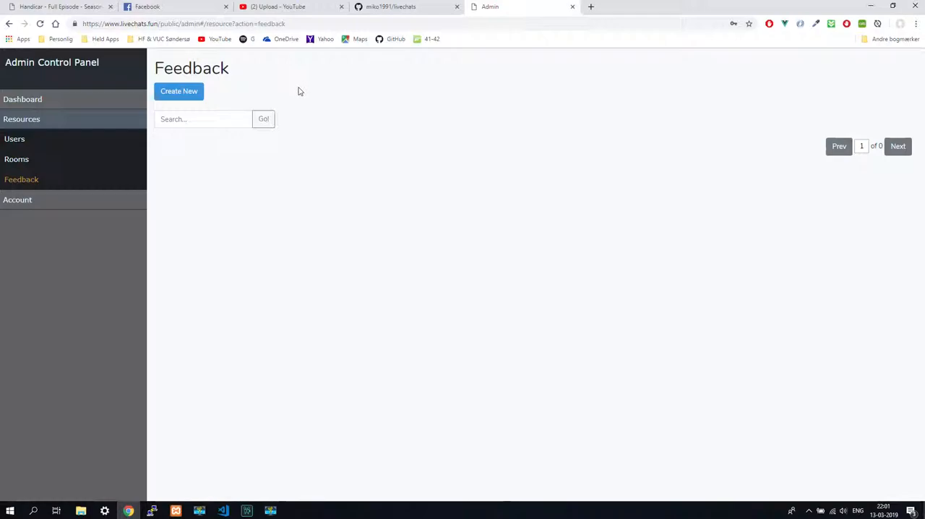
mouse_move(298, 92)
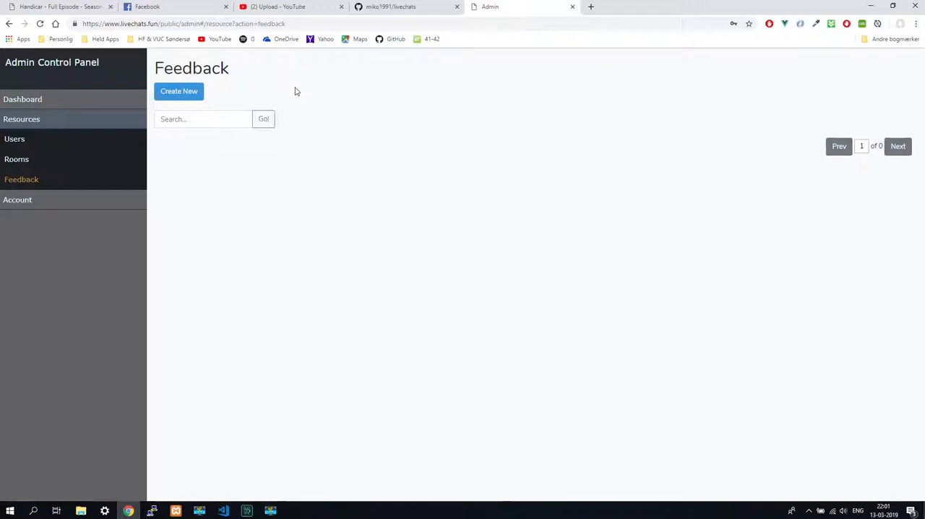
mouse_move(200, 4)
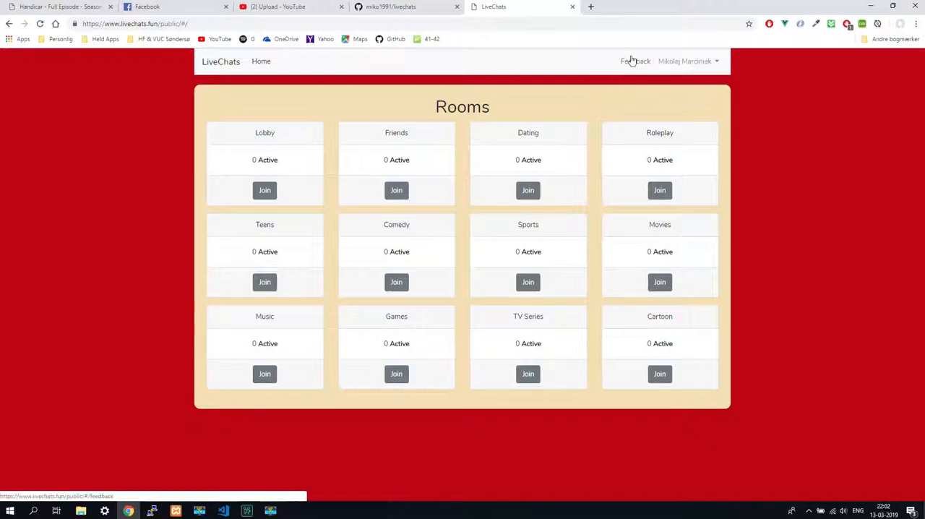
- Open the site's Feedback form, click its Content box, then return to Rooms
click(636, 61)
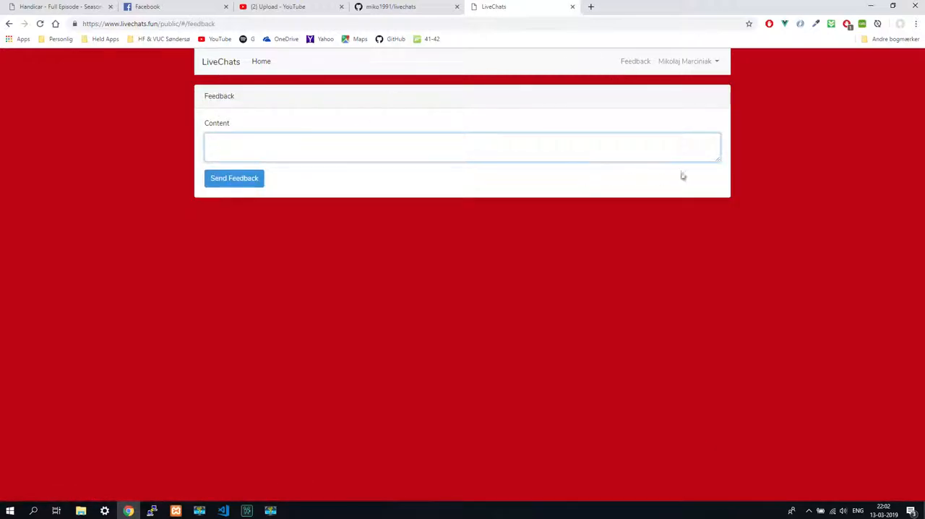
click(463, 146)
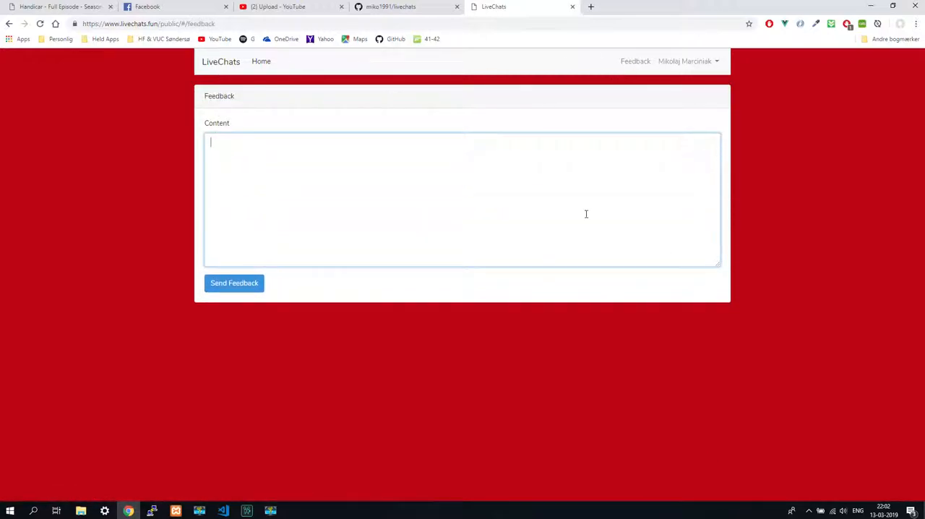
mouse_move(358, 213)
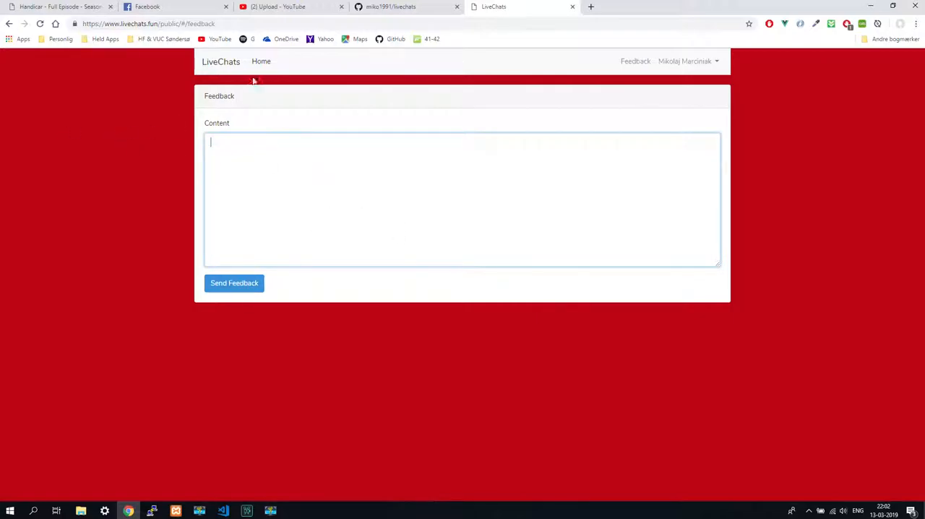
click(261, 61)
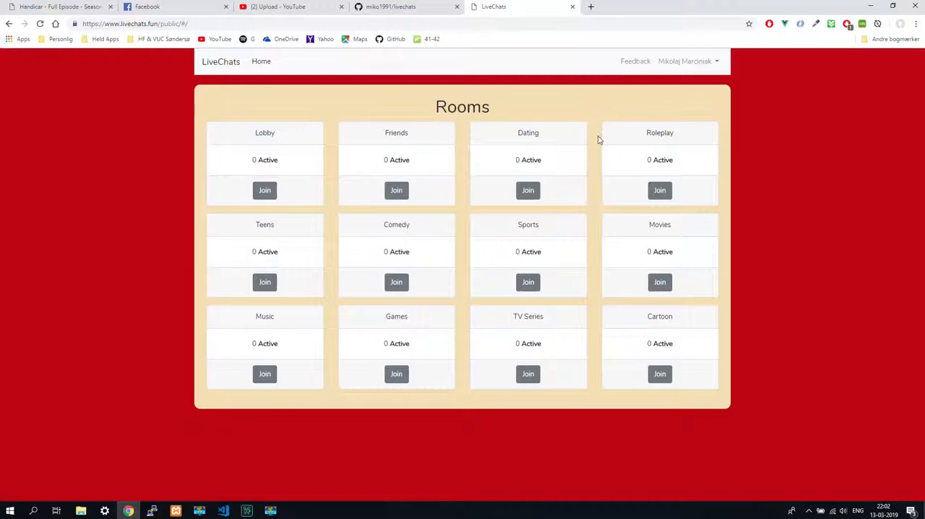
mouse_move(527, 196)
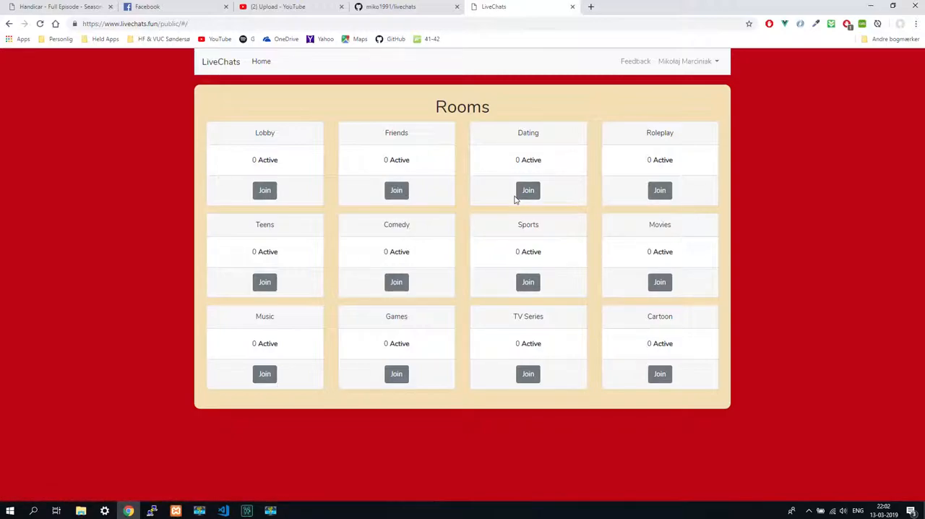
mouse_move(497, 204)
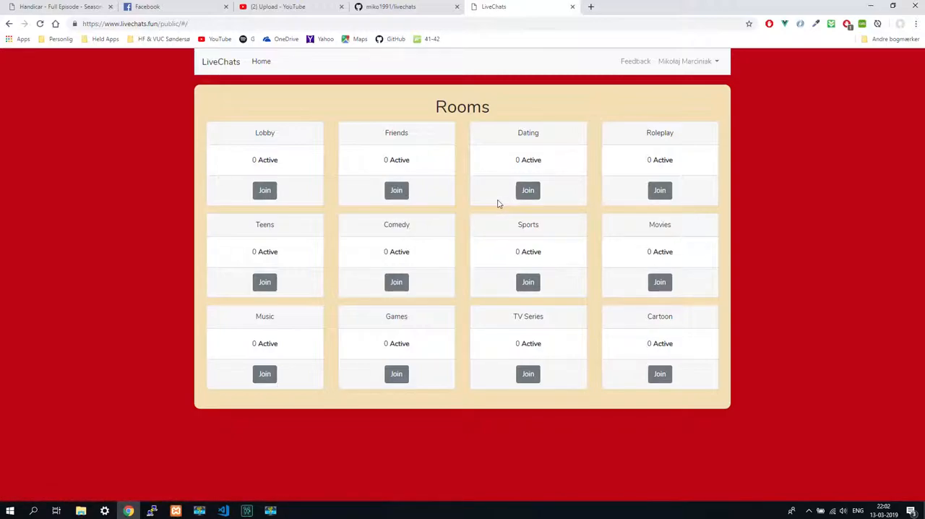
mouse_move(496, 190)
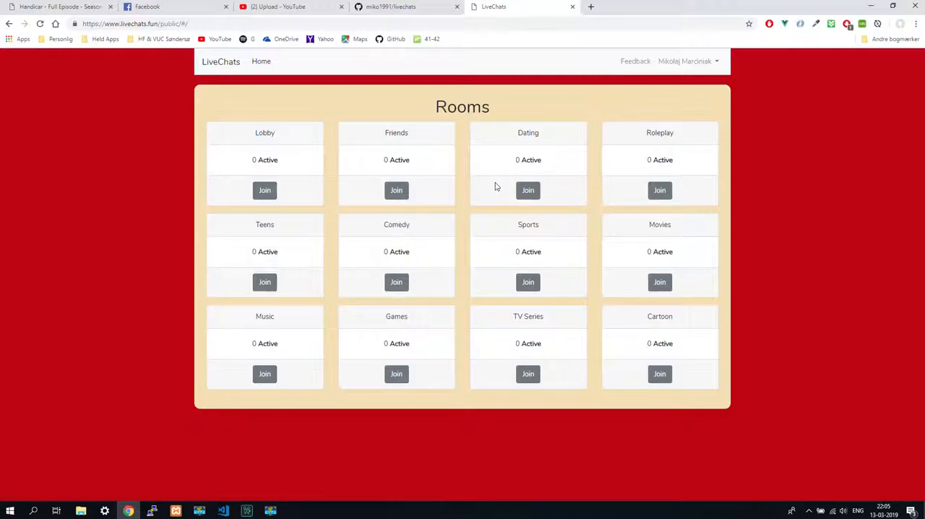
mouse_move(490, 139)
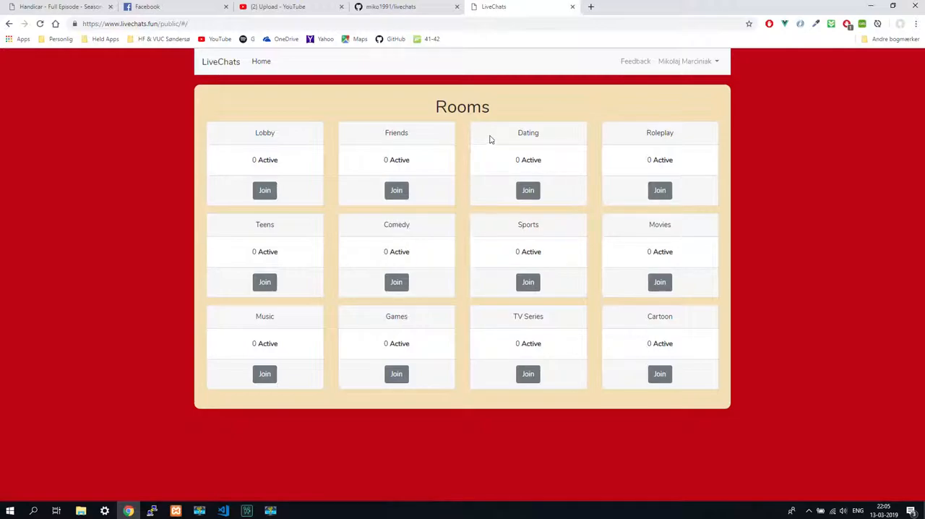
mouse_move(445, 151)
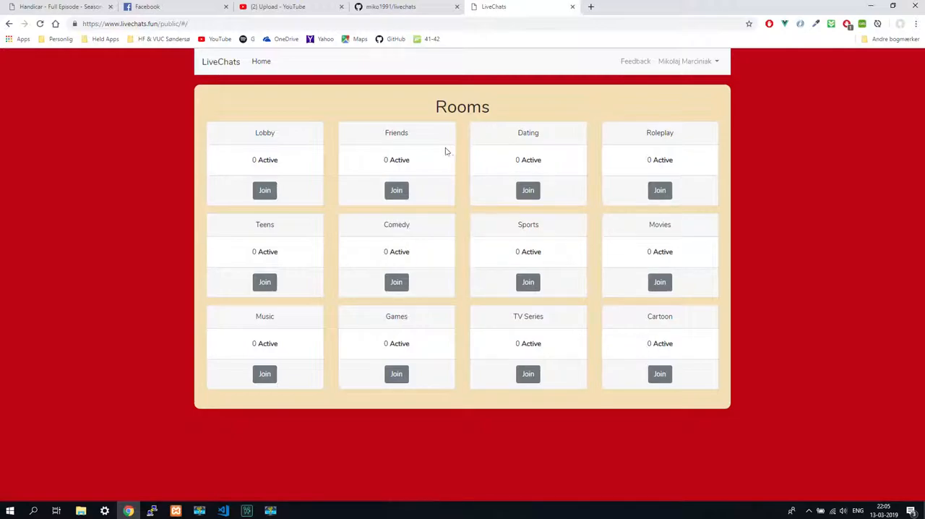
mouse_move(464, 123)
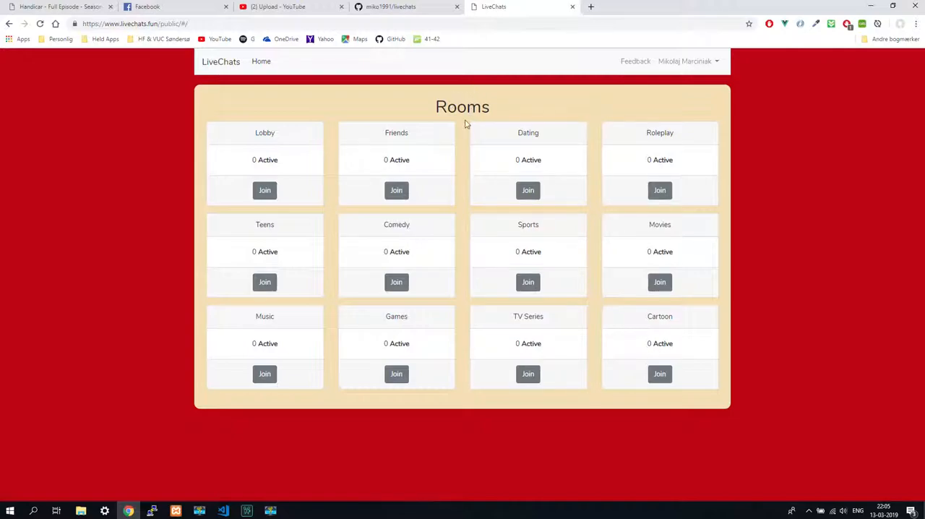
mouse_move(431, 101)
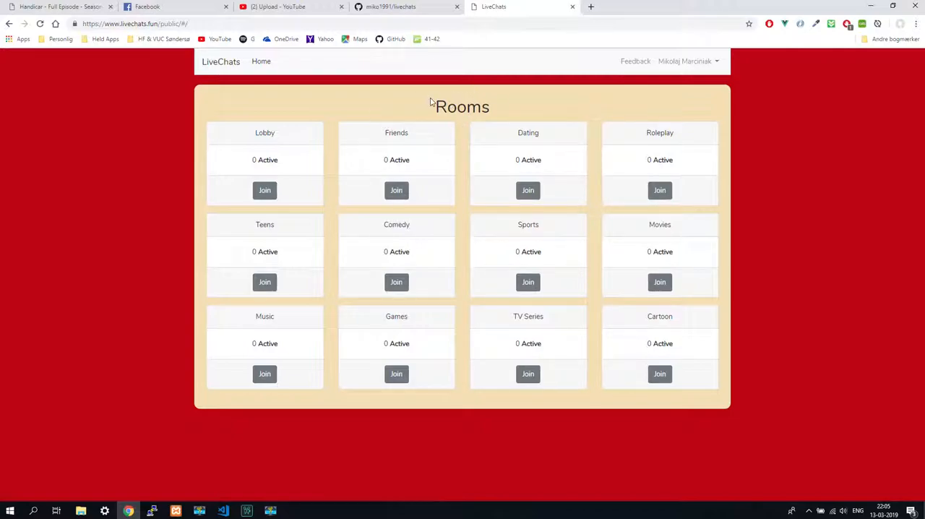
mouse_move(414, 115)
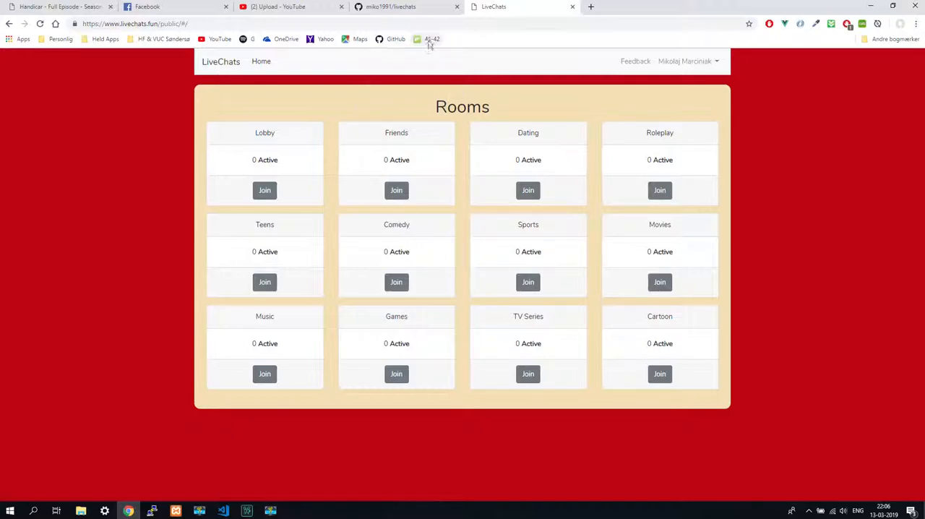
mouse_move(408, 66)
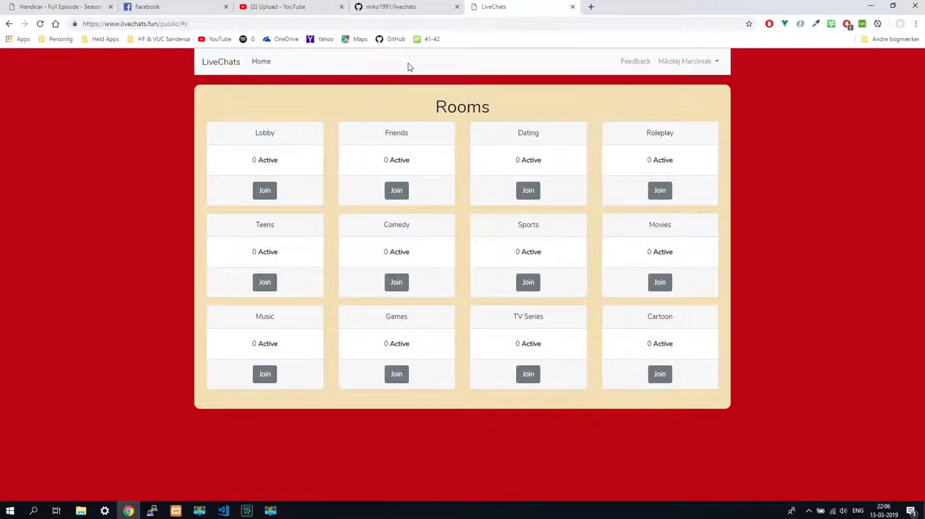
mouse_move(381, 108)
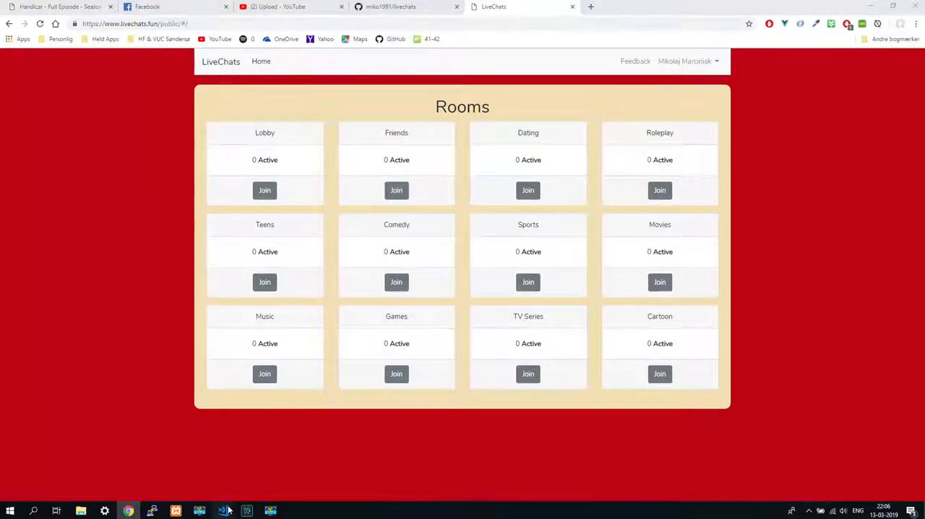
- In VS Code Settings, search 'fontsize' and set Editor: Font Size to 17
click(223, 511)
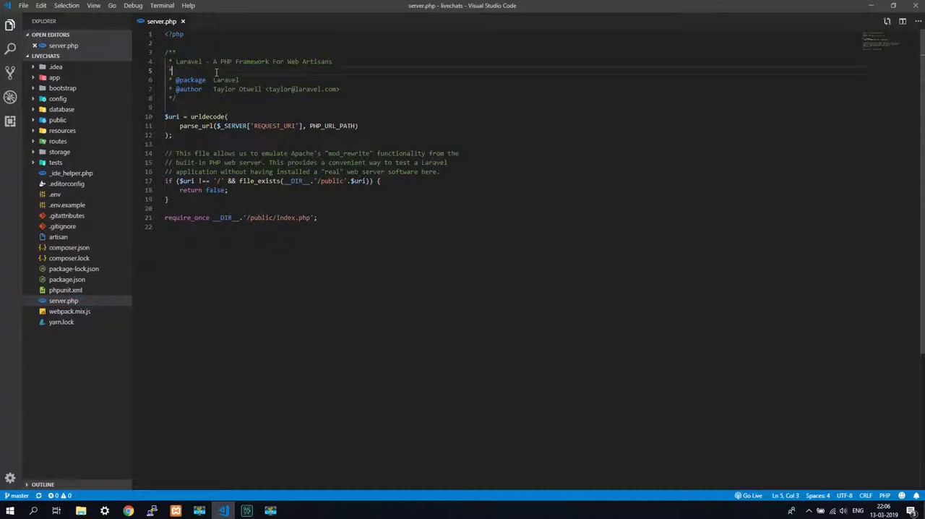
click(24, 6)
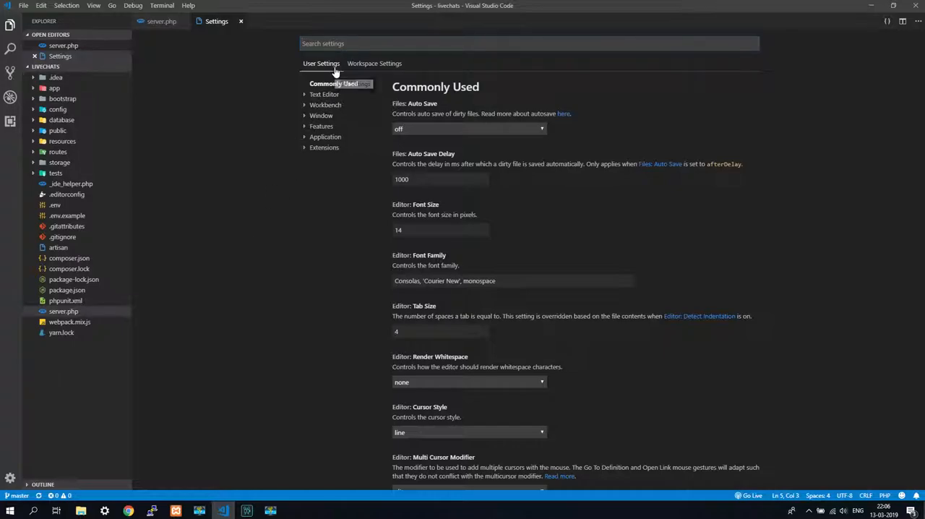
text(fontsize)
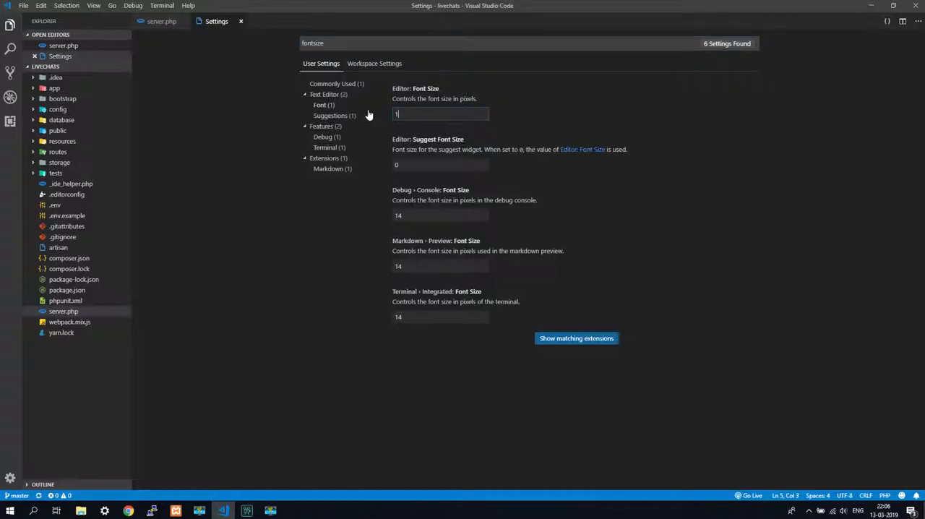
text(7)
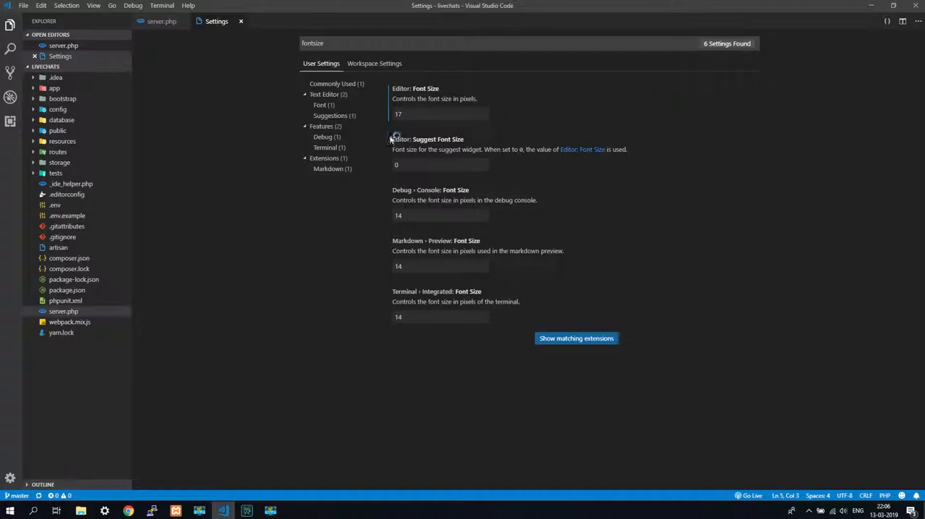
mouse_move(201, 75)
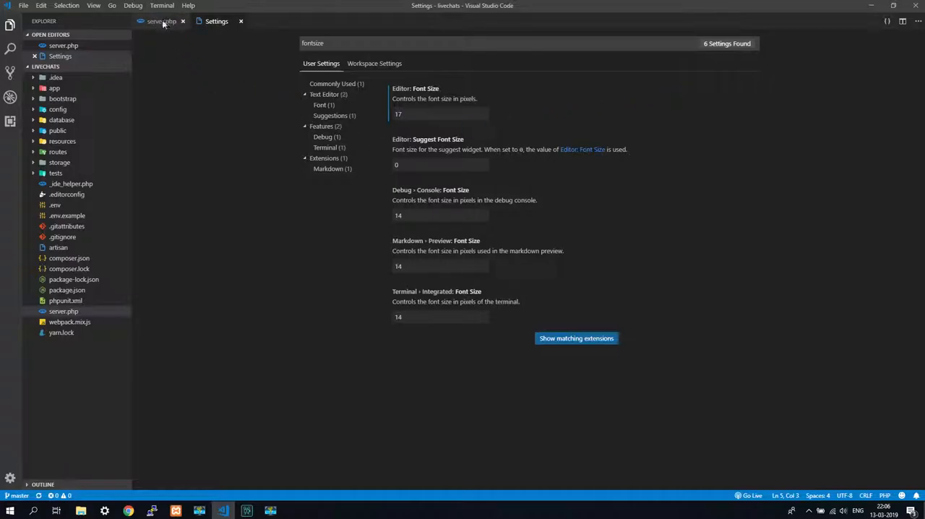
- Change Editor: Font Size to 19 and view server.php at the larger size
click(161, 21)
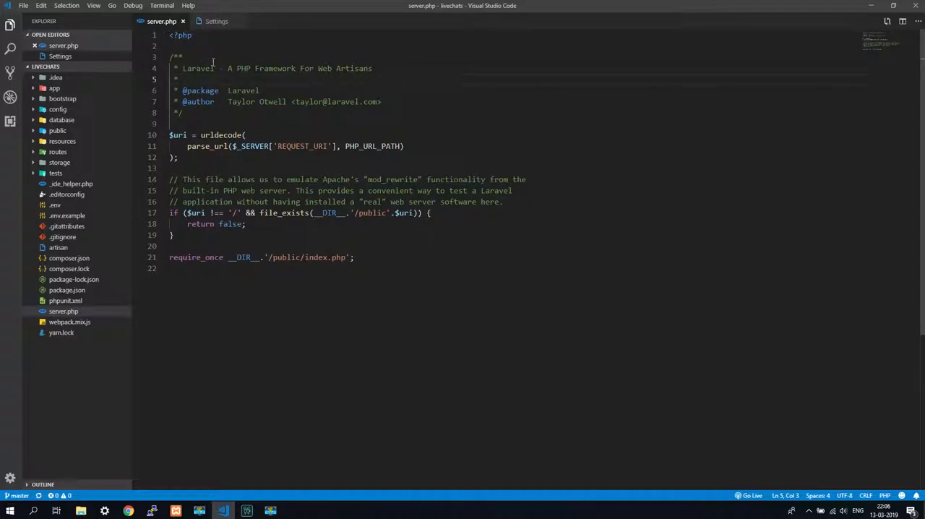
click(217, 21)
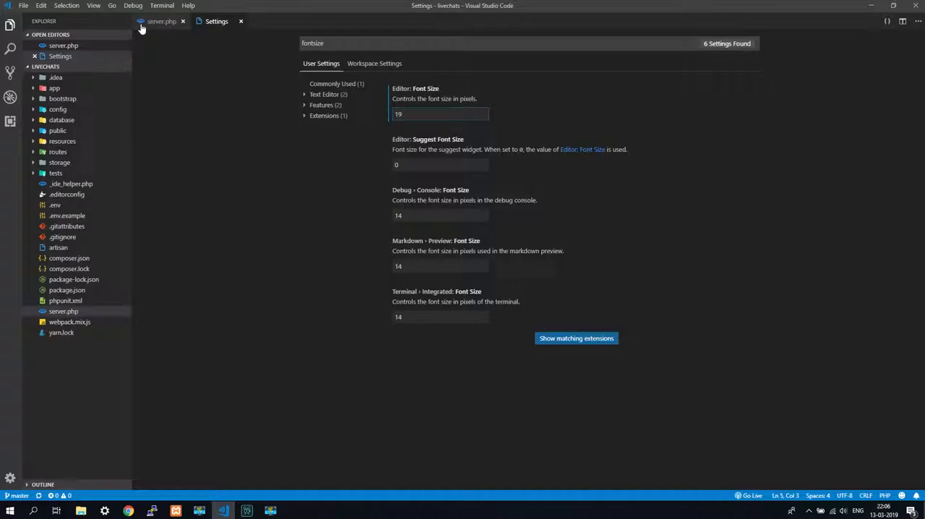
click(160, 21)
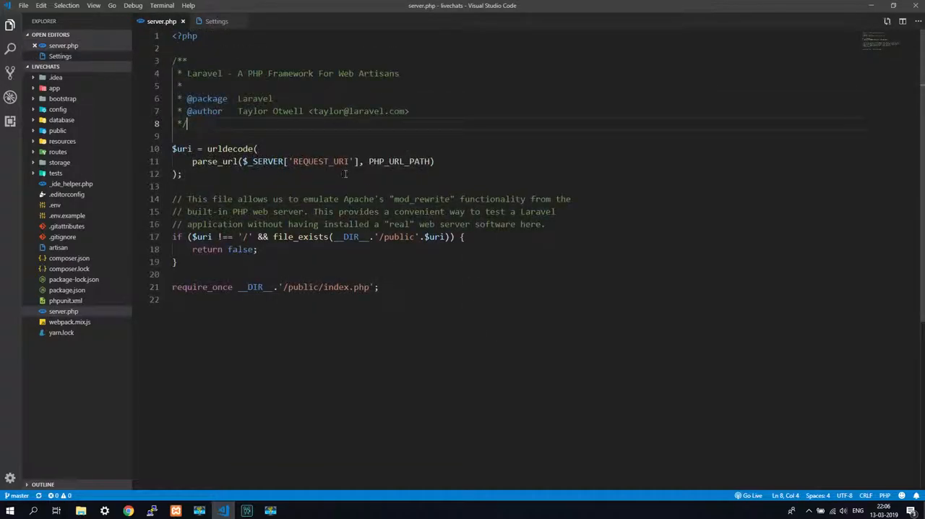
mouse_move(565, 362)
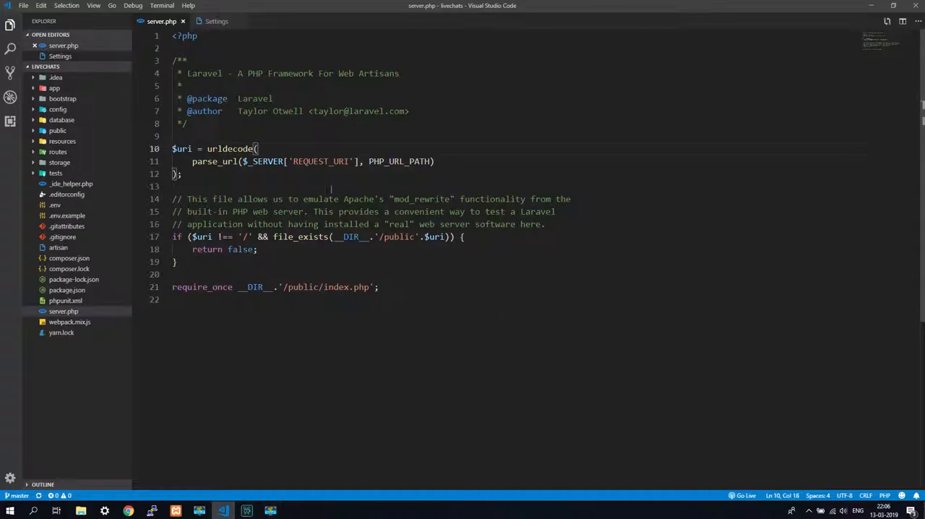
click(128, 511)
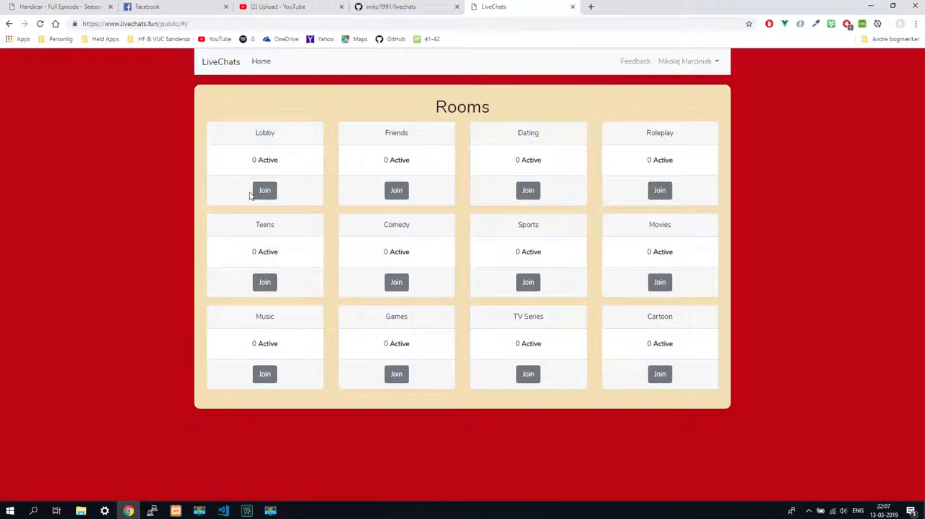
mouse_move(219, 142)
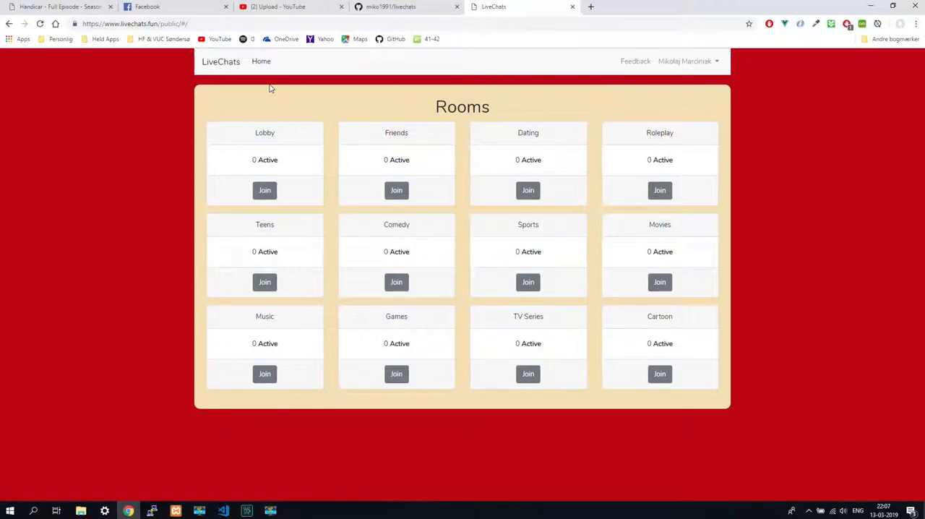
mouse_move(272, 68)
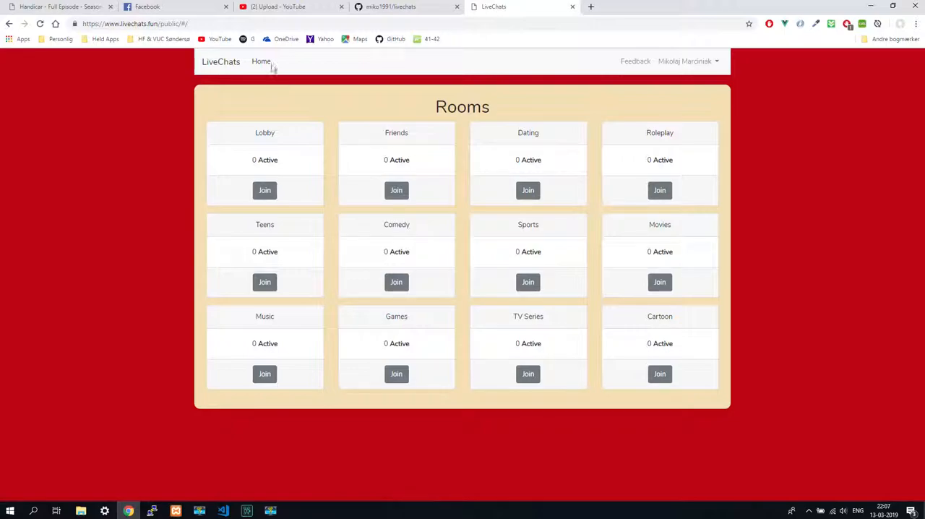